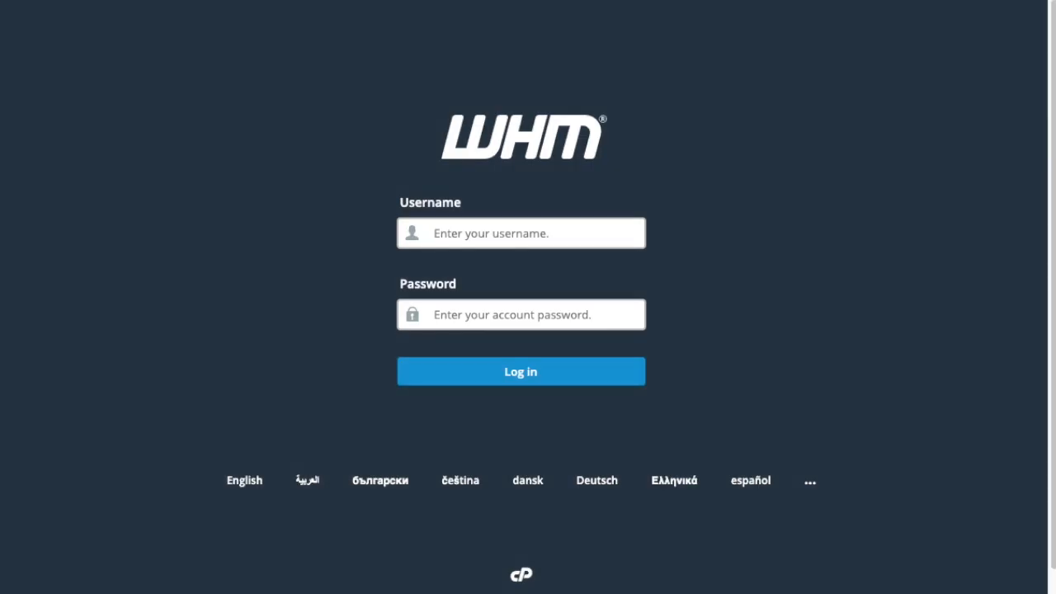
- Log in to WHM with username 'root' and its password
type("root")
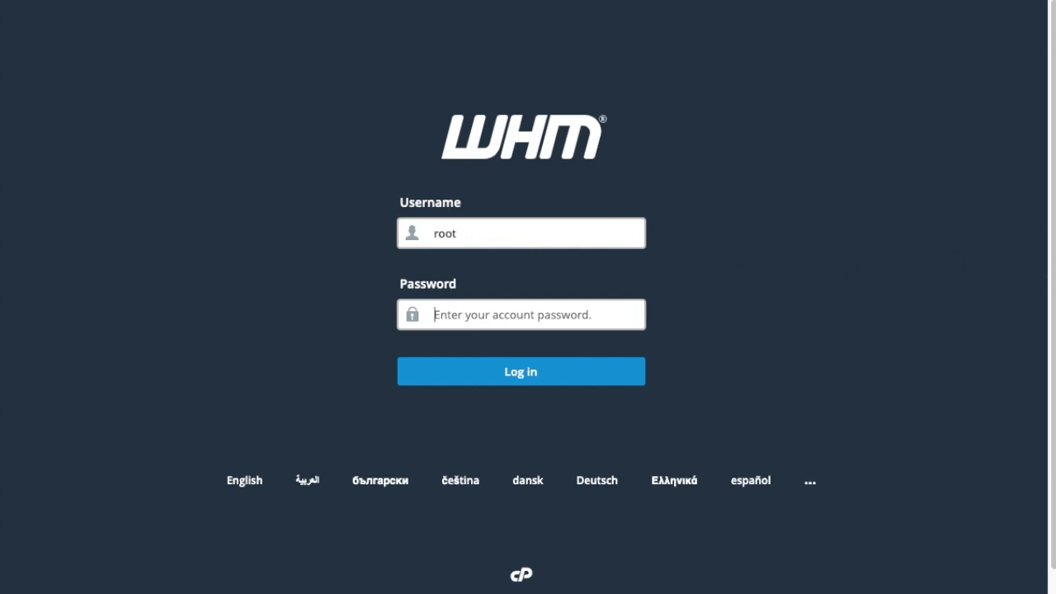
type("password")
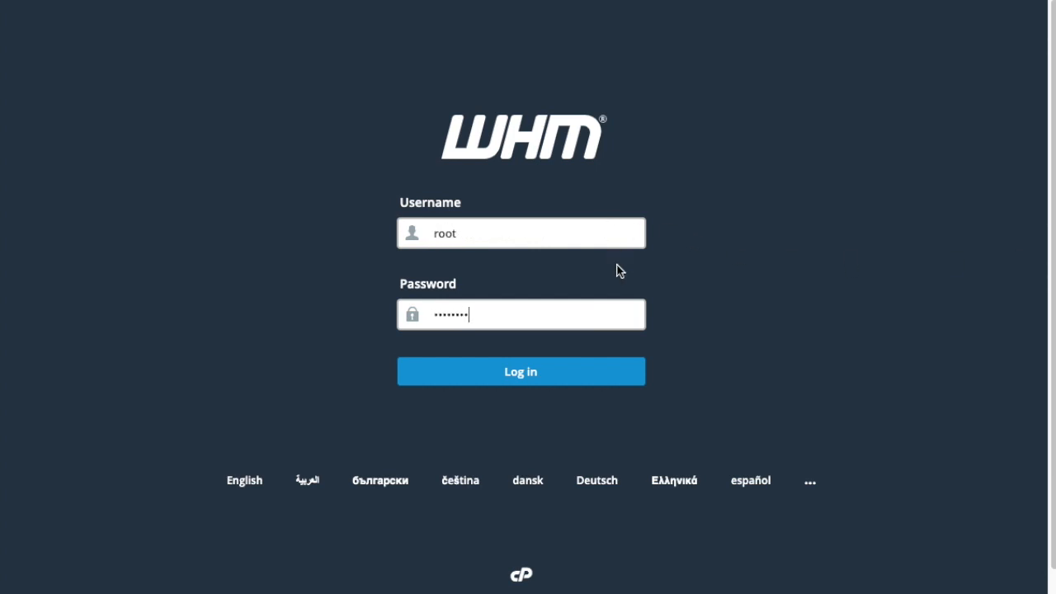
left_click(521, 370)
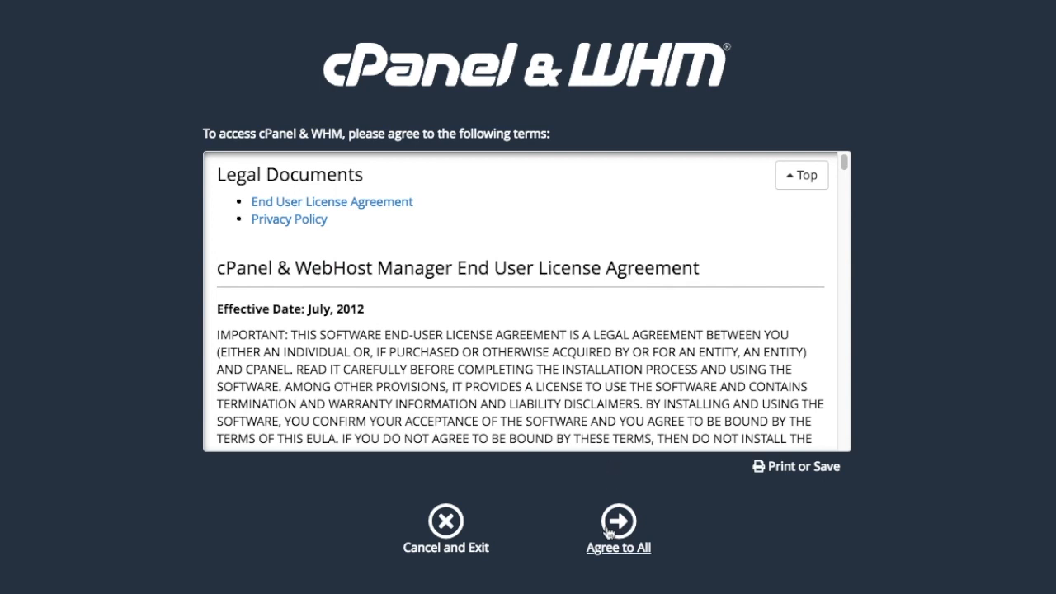
- Agree to all license terms and finish setup with the default email and nameservers
left_click(619, 520)
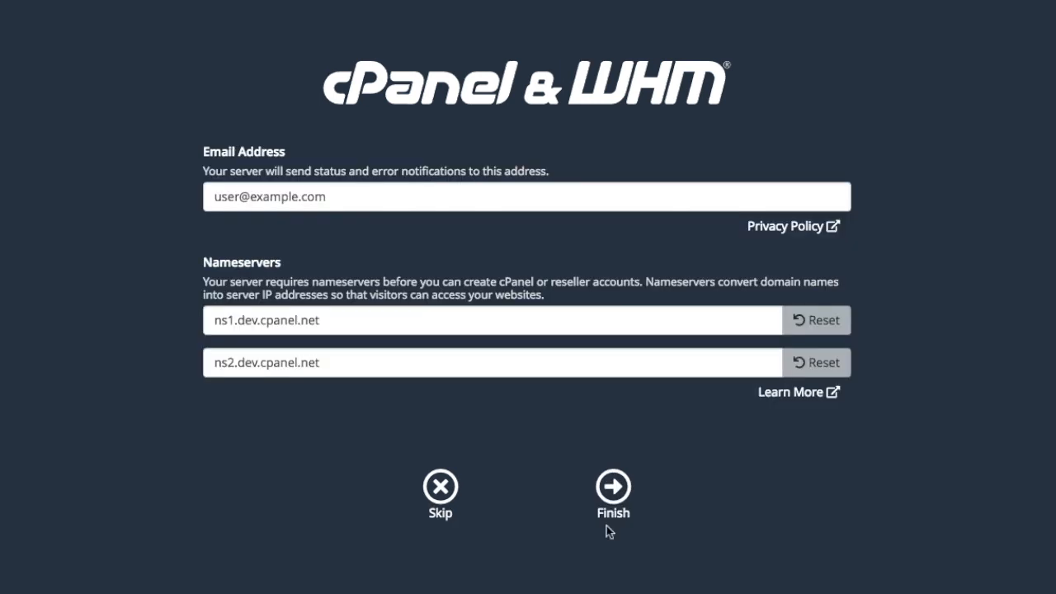
left_click(491, 320)
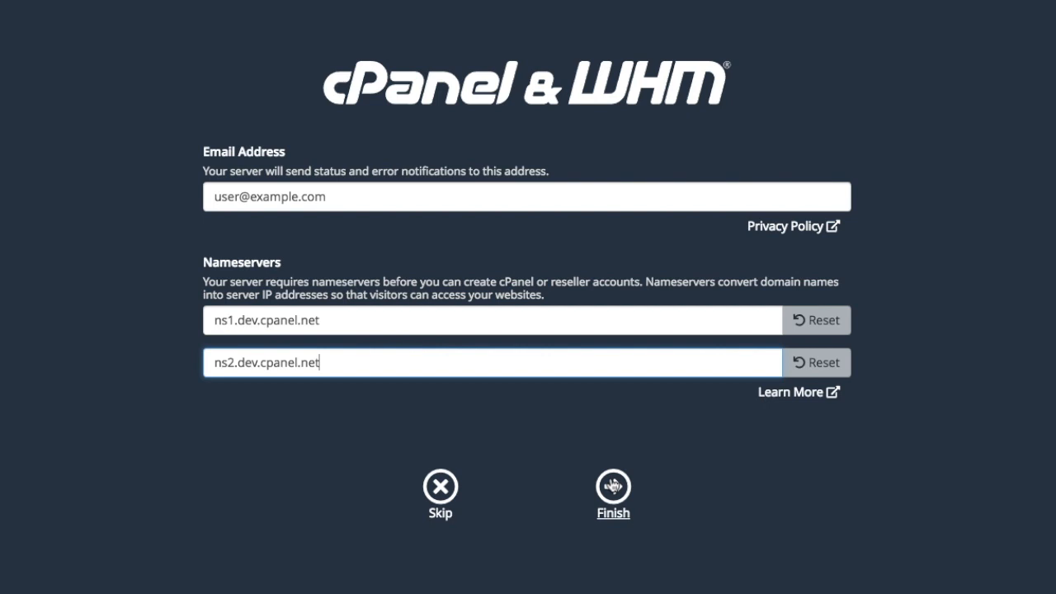
left_click(613, 485)
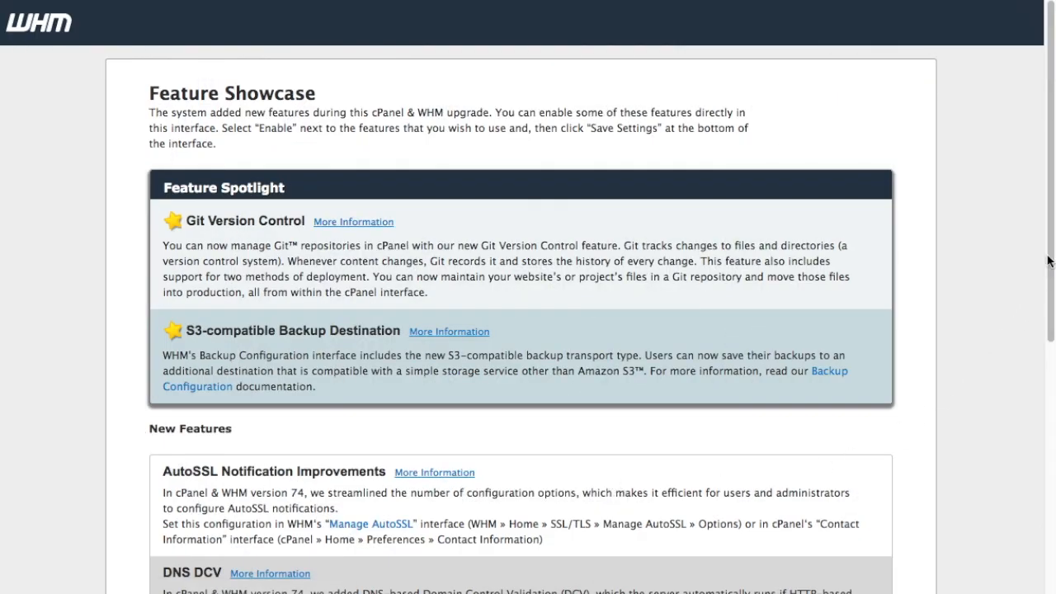
mouse_move(1050, 247)
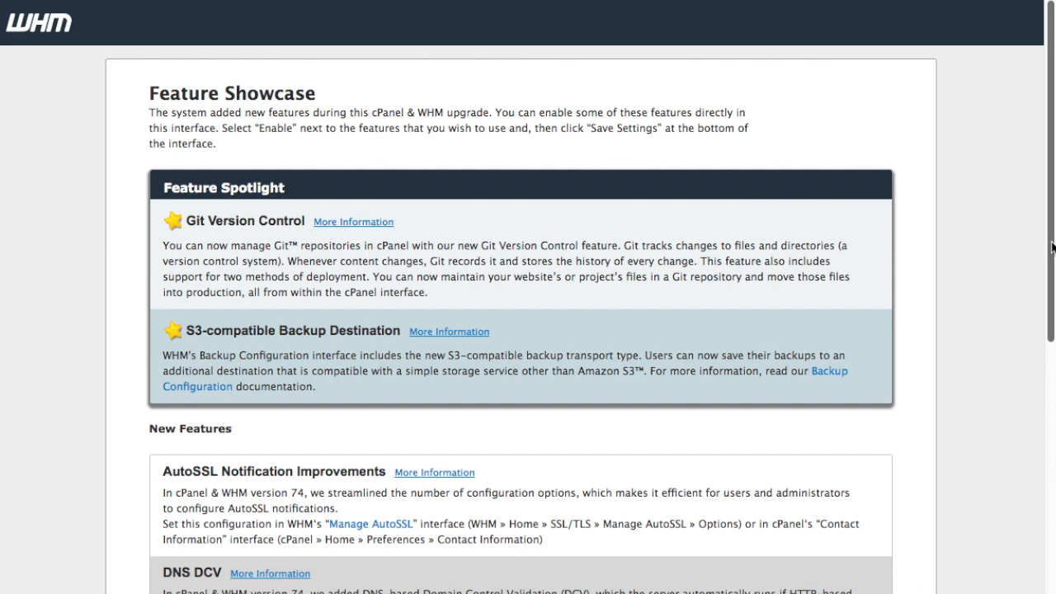
- Choose Hold outgoing email for potential spammers and save the feature settings
scroll("down", 3)
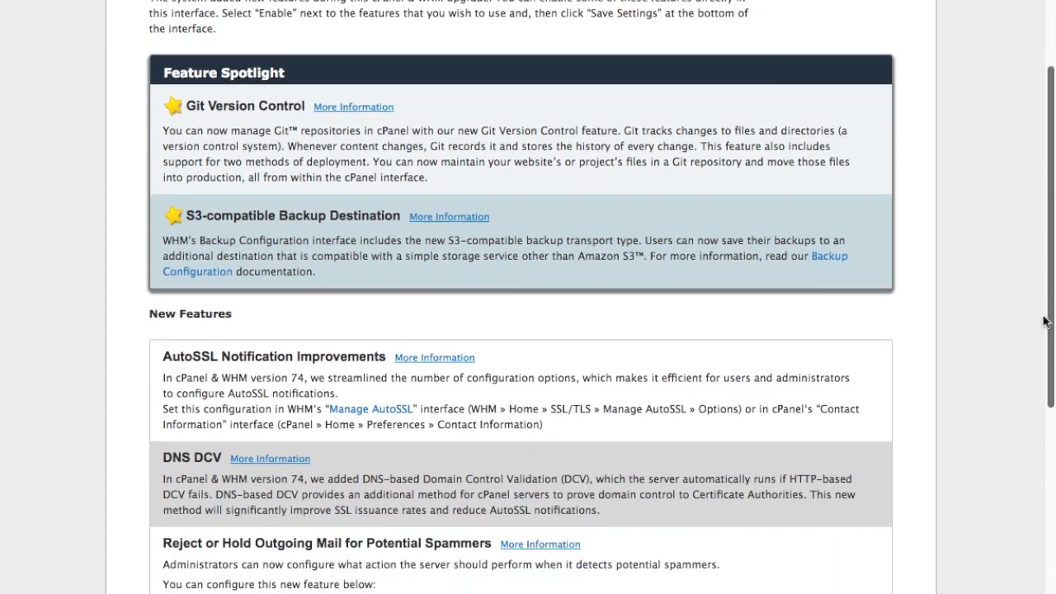
scroll("down", 3)
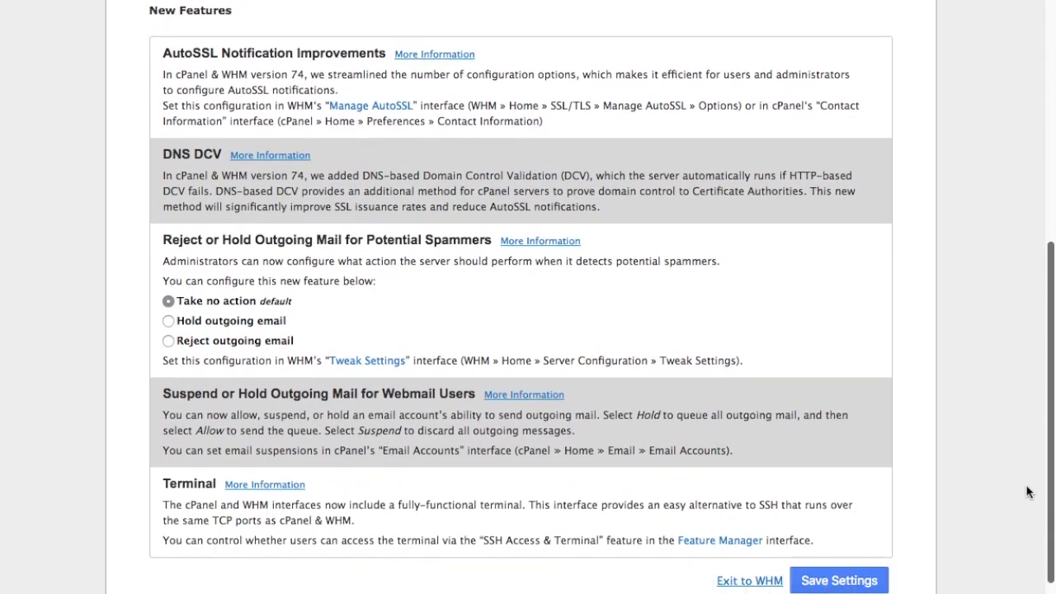
left_click(168, 302)
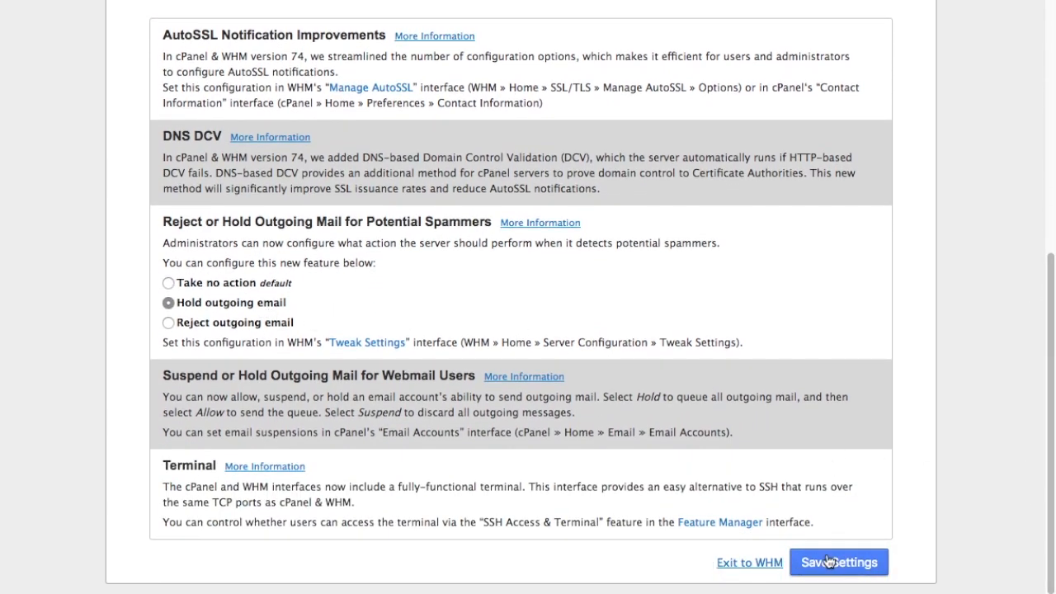
left_click(839, 562)
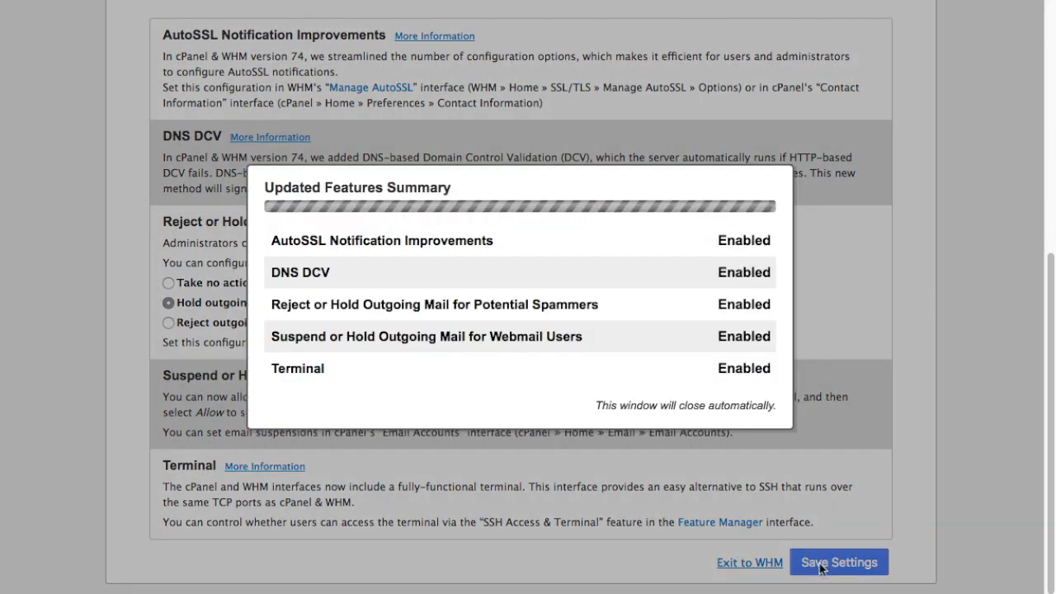
left_click(839, 562)
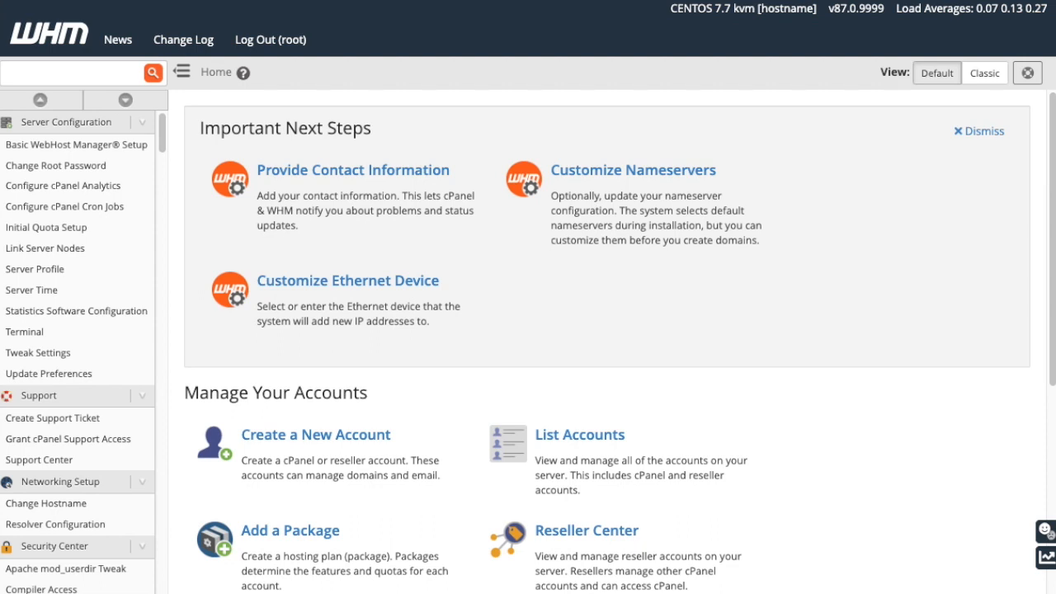
mouse_move(1012, 171)
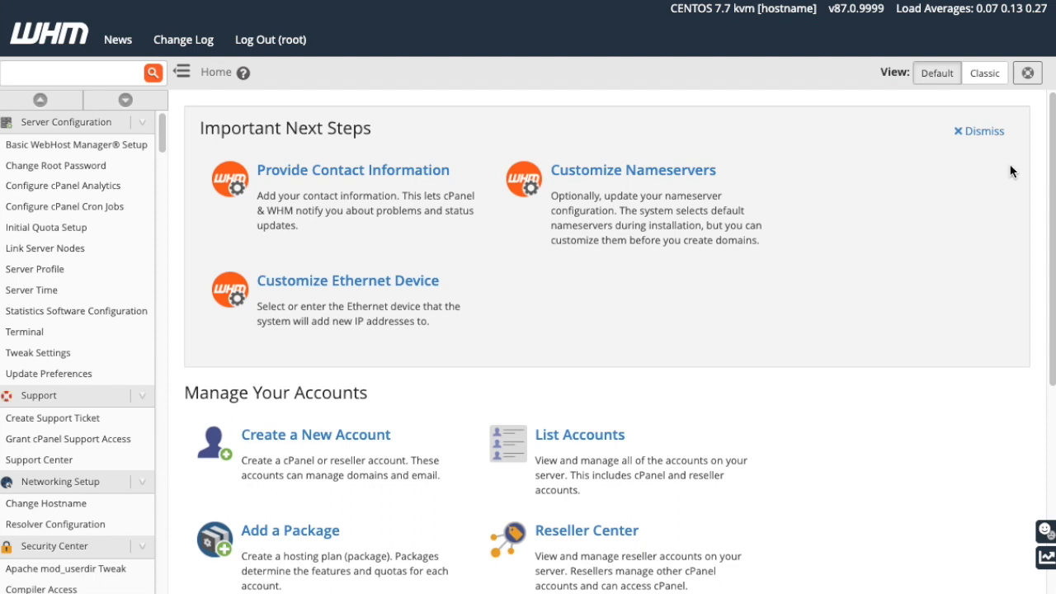
mouse_move(899, 230)
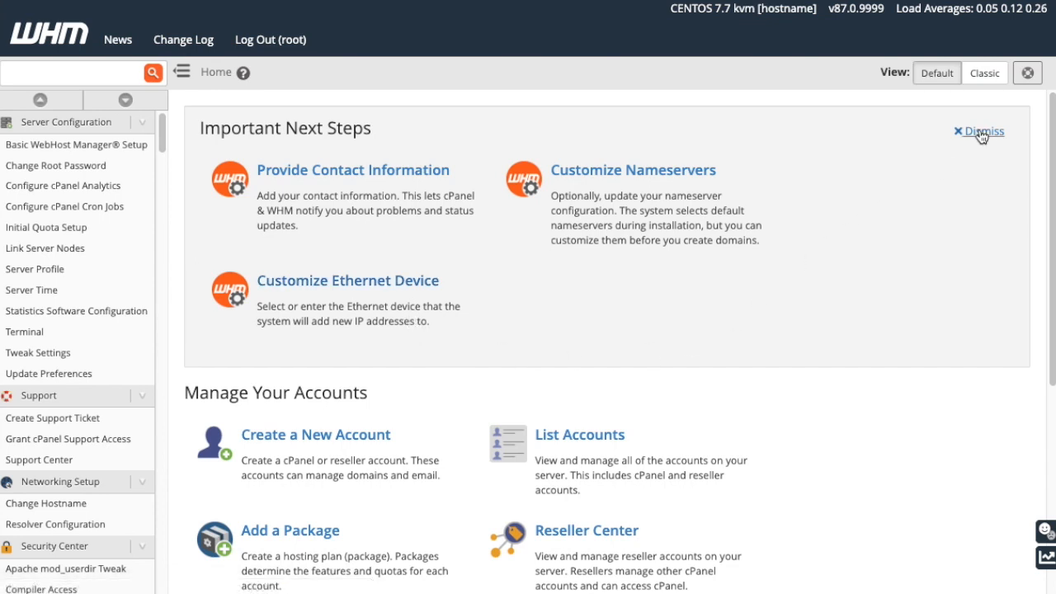
- Dismiss the Important Next Steps box on WHM Home
left_click(984, 131)
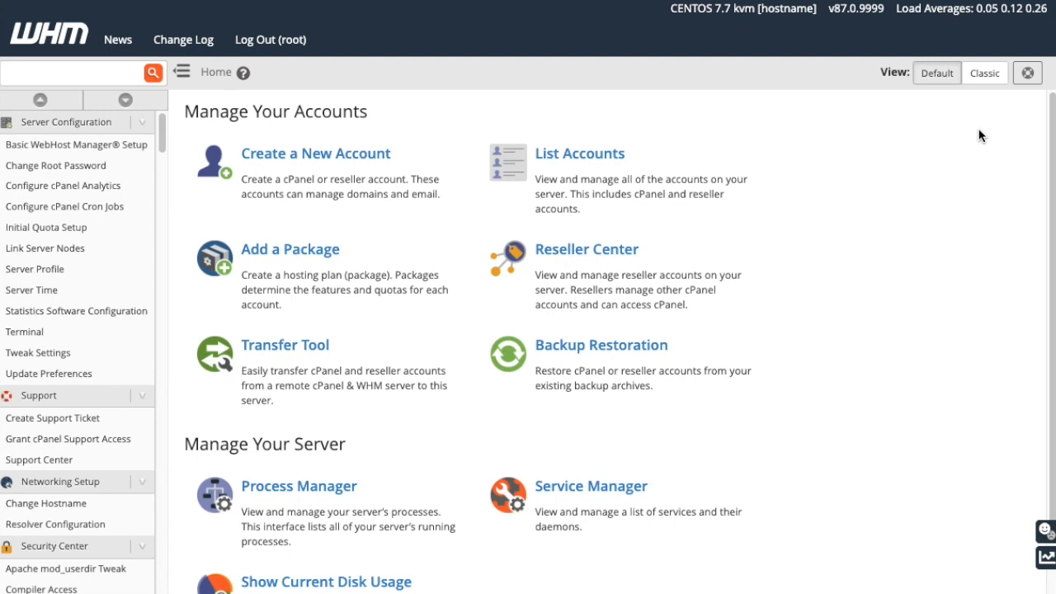
mouse_move(865, 231)
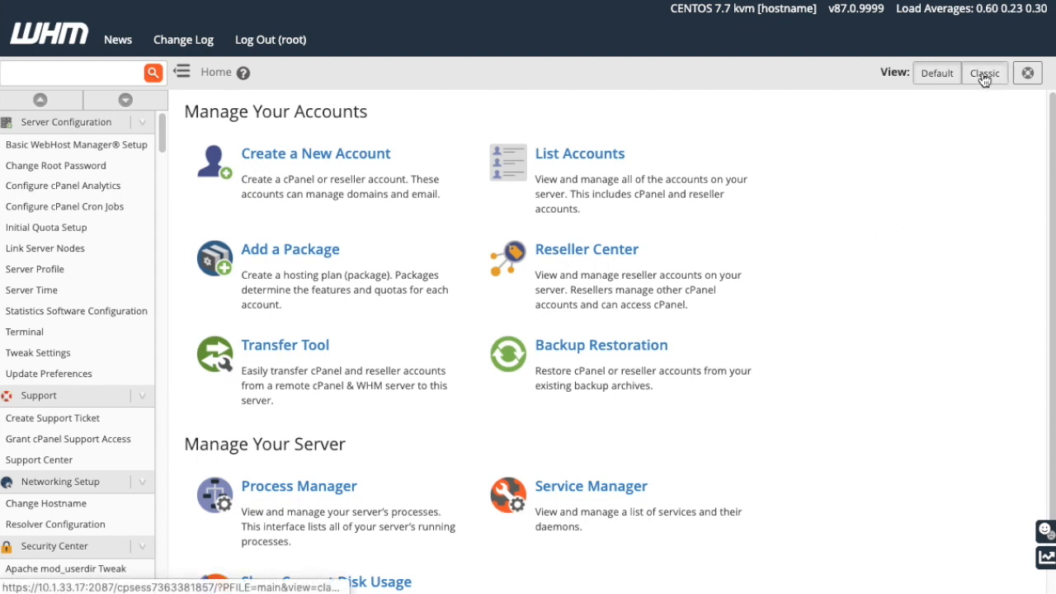
- Open the top-right help menu listing FAQ, Support Forums, Documentation and Contact cPanel
left_click(985, 73)
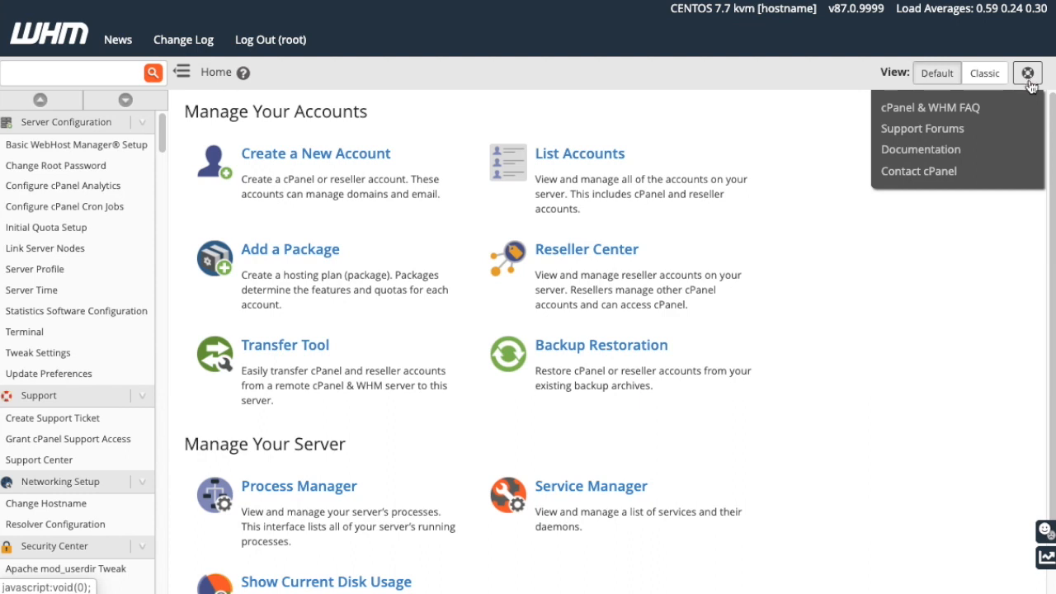
mouse_move(930, 108)
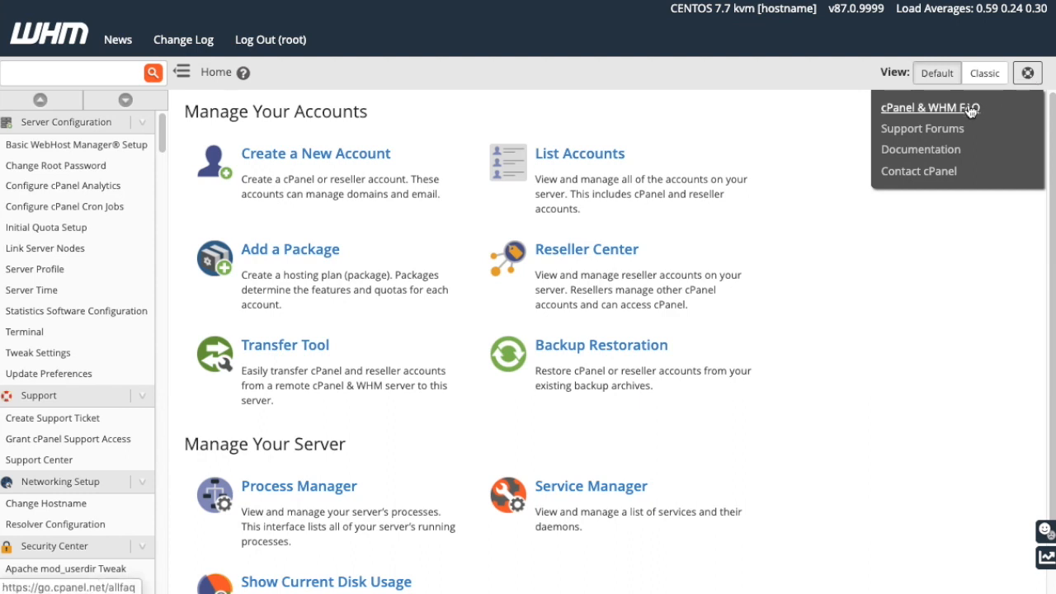
mouse_move(922, 129)
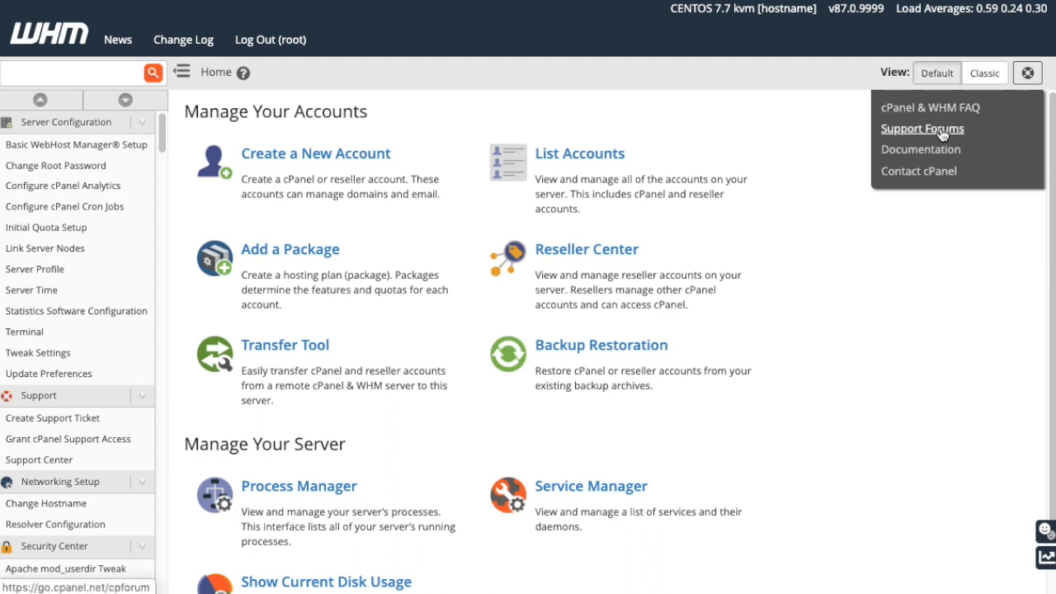
mouse_move(921, 150)
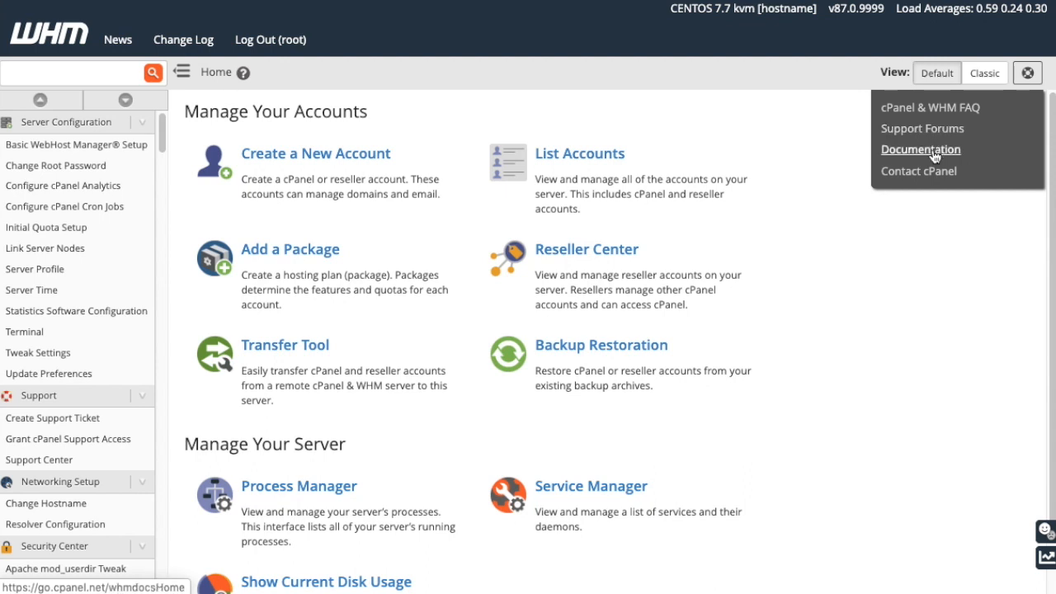
mouse_move(918, 171)
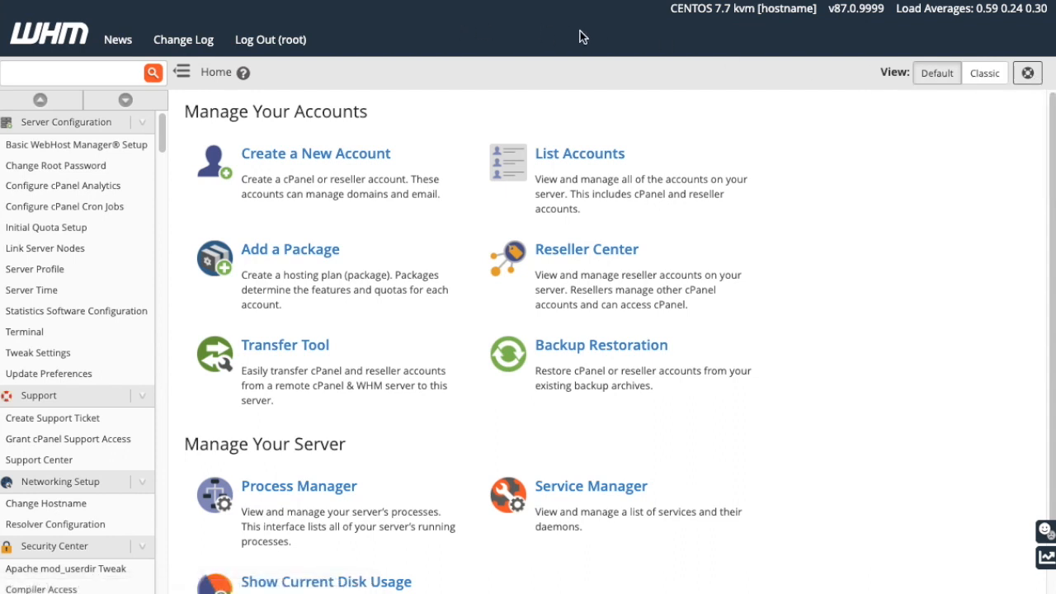
mouse_move(544, 38)
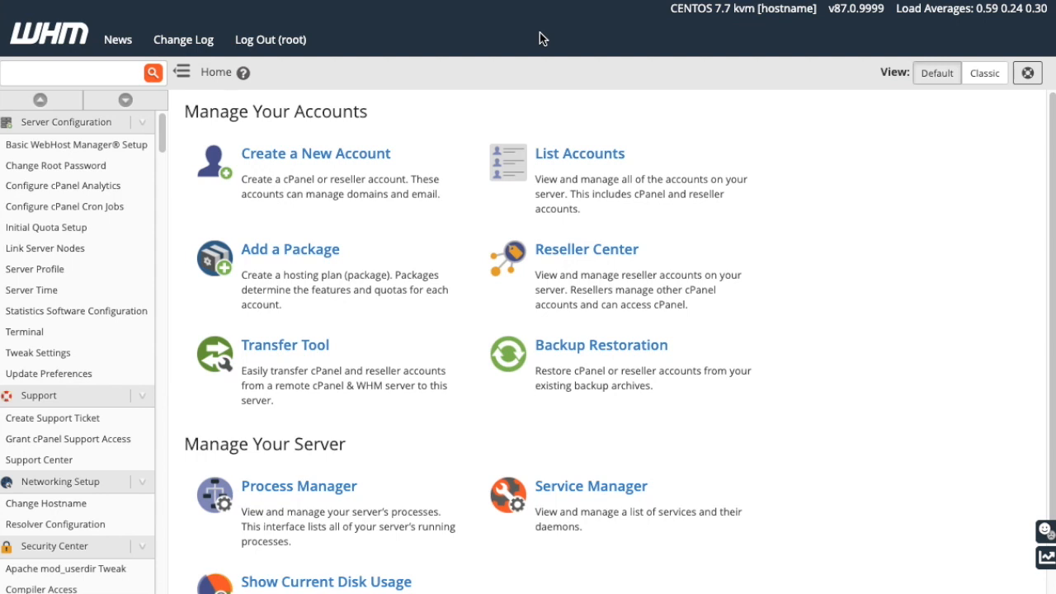
mouse_move(118, 38)
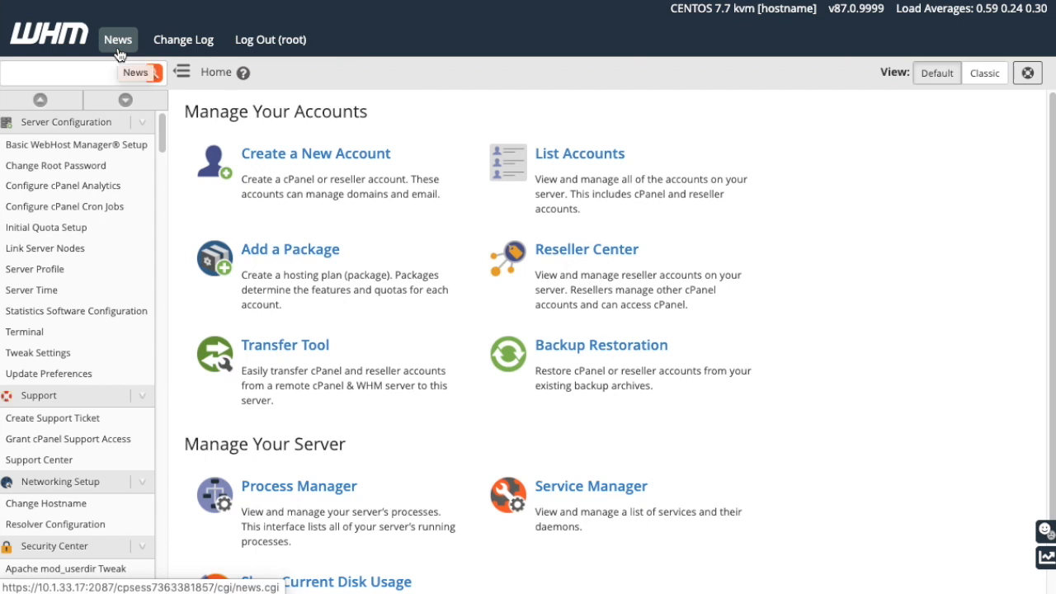
- Open Process Manager from the Load Averages figures to view running processes
left_click(183, 40)
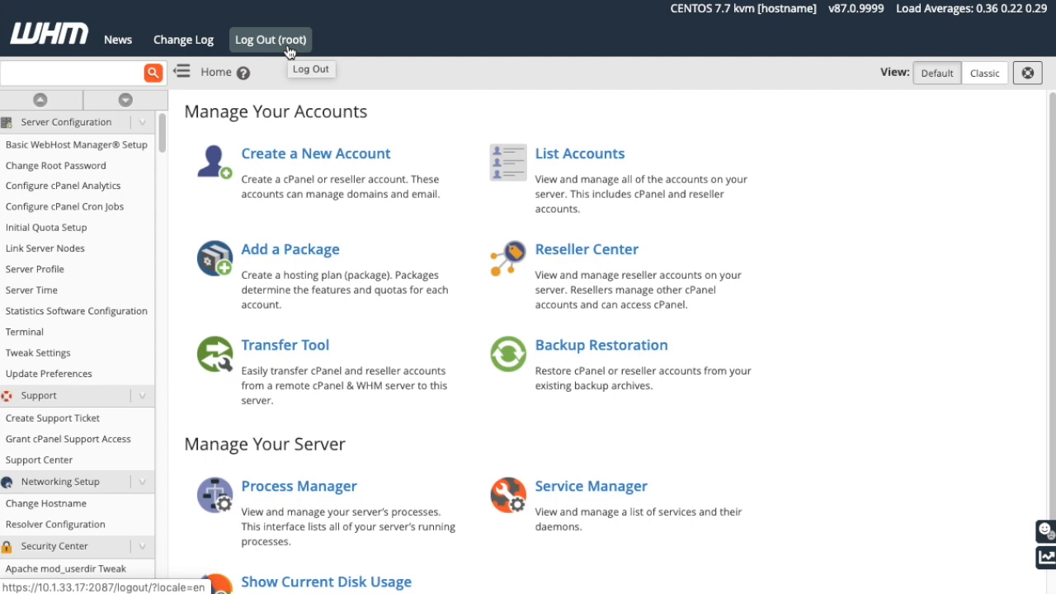
mouse_move(548, 69)
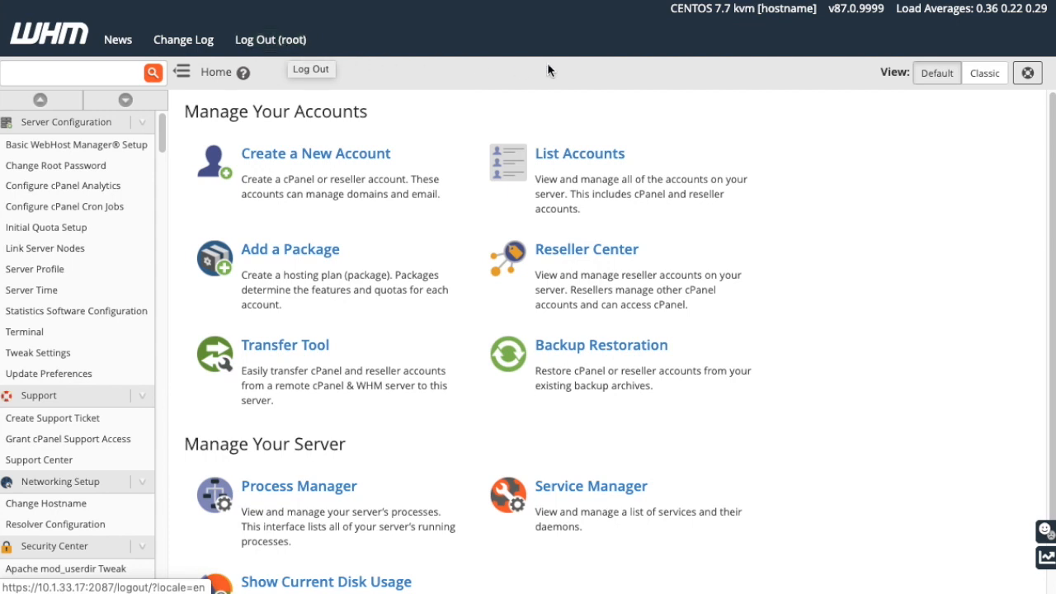
mouse_move(859, 19)
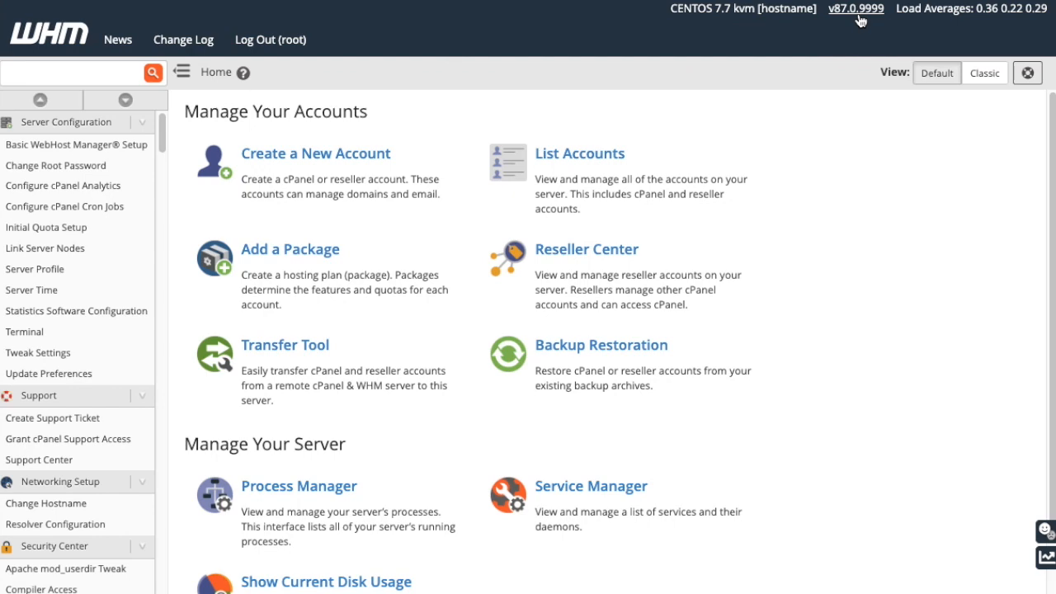
left_click(856, 8)
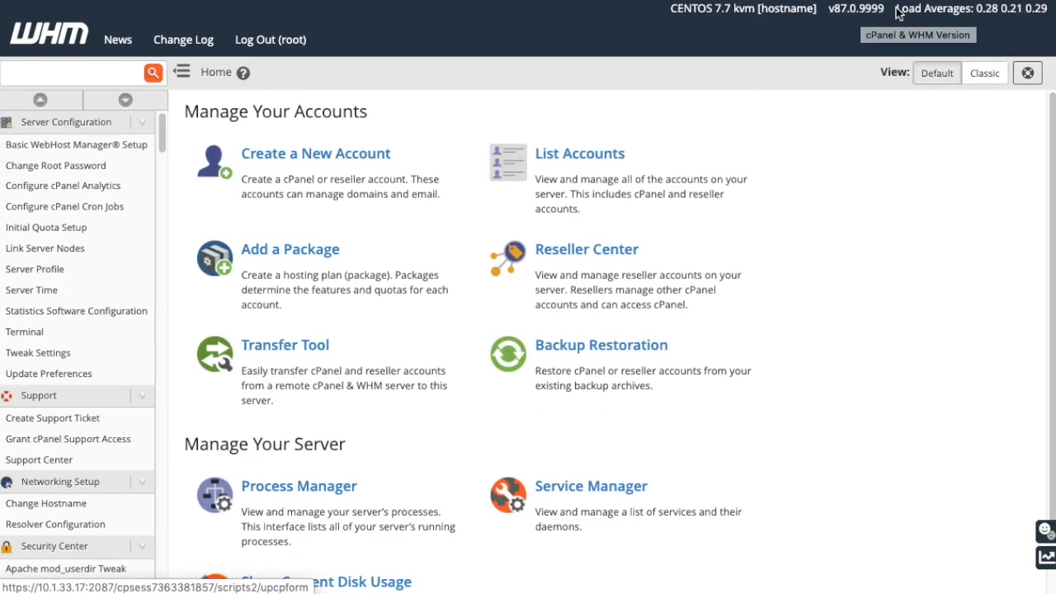
left_click(299, 485)
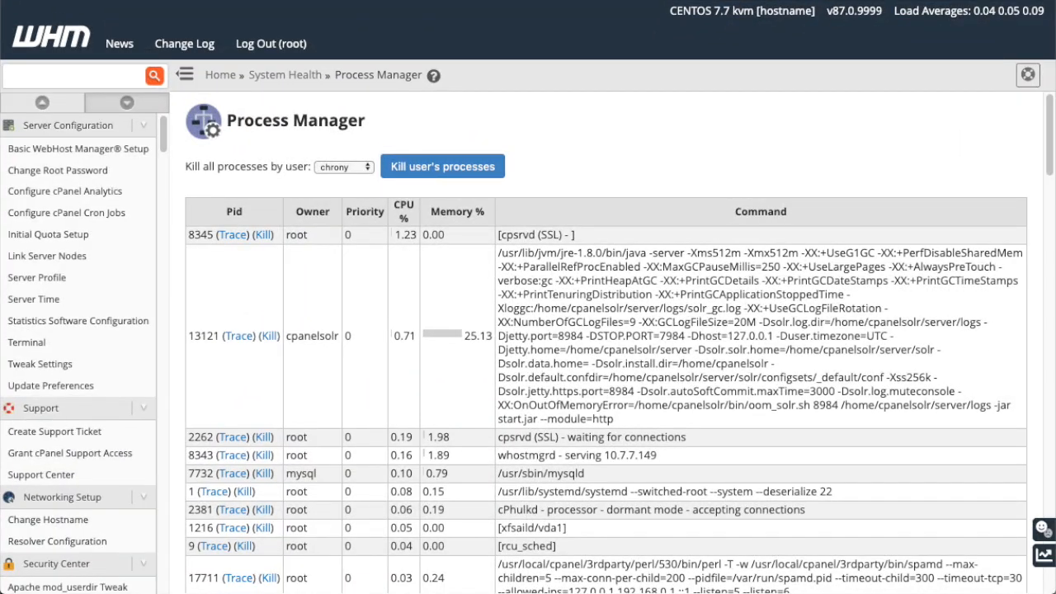
- Return to WHM Home from Process Manager via the logo
left_click(216, 75)
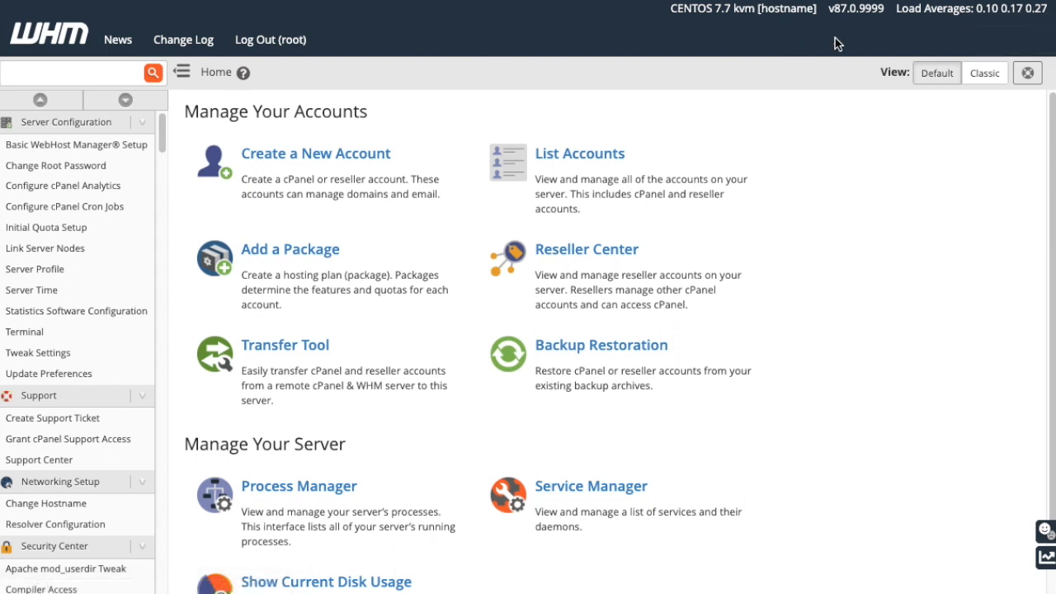
mouse_move(878, 40)
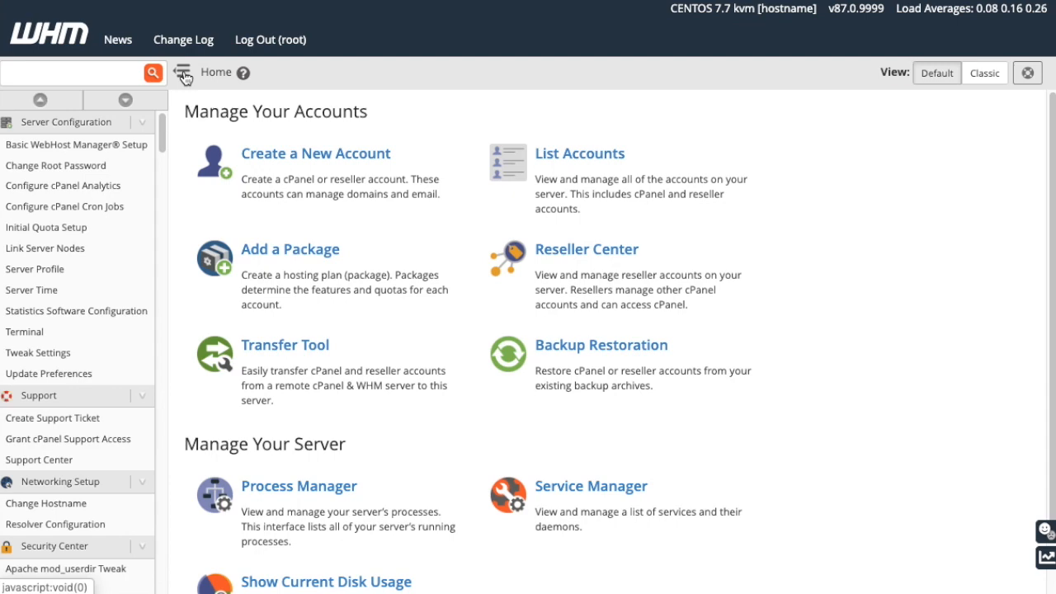
left_click(74, 73)
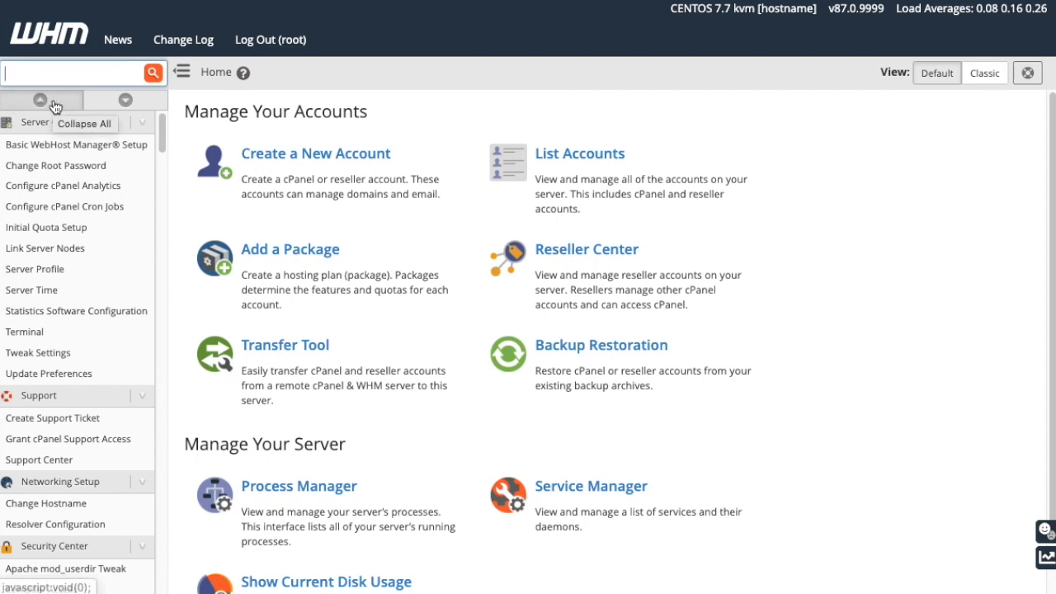
left_click(124, 99)
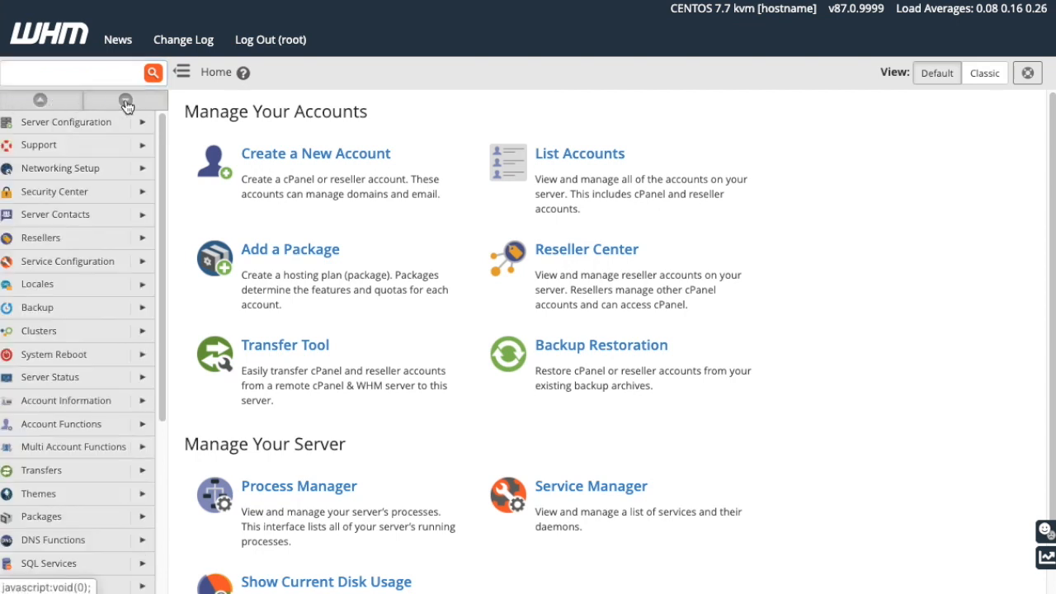
left_click(66, 122)
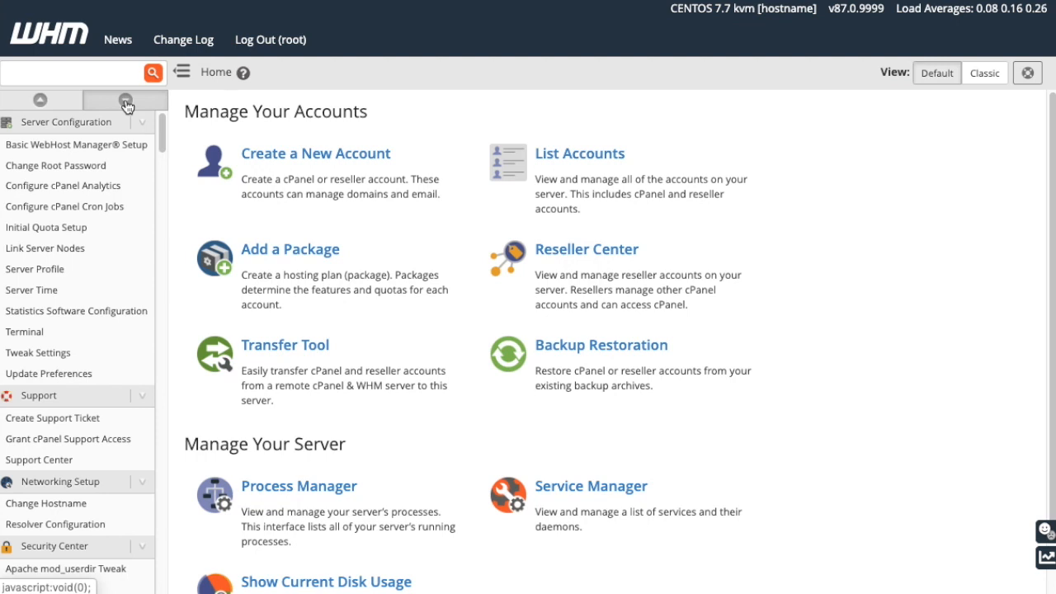
left_click(74, 74)
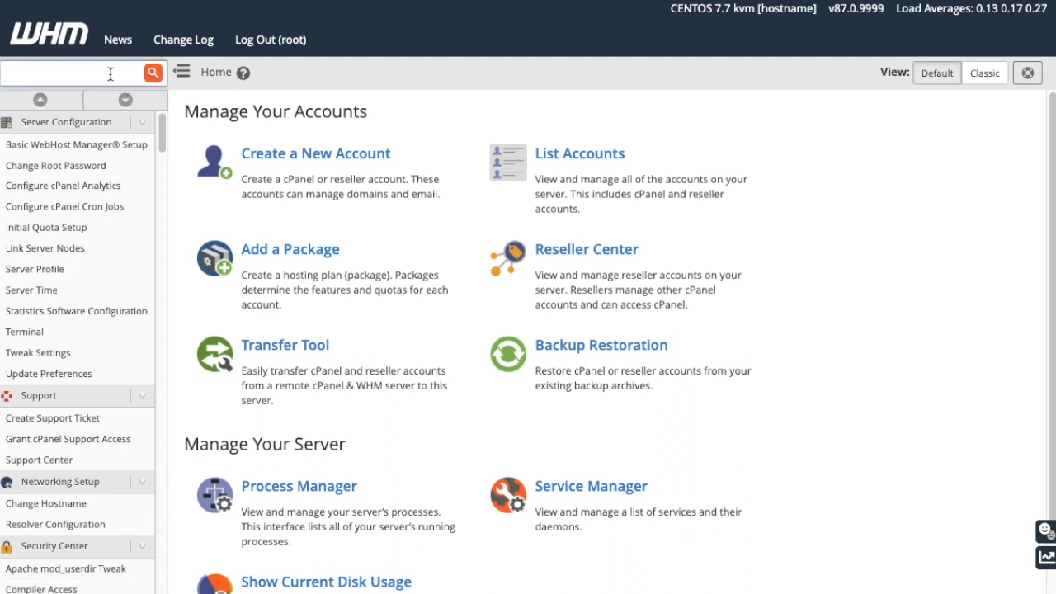
type("modsec")
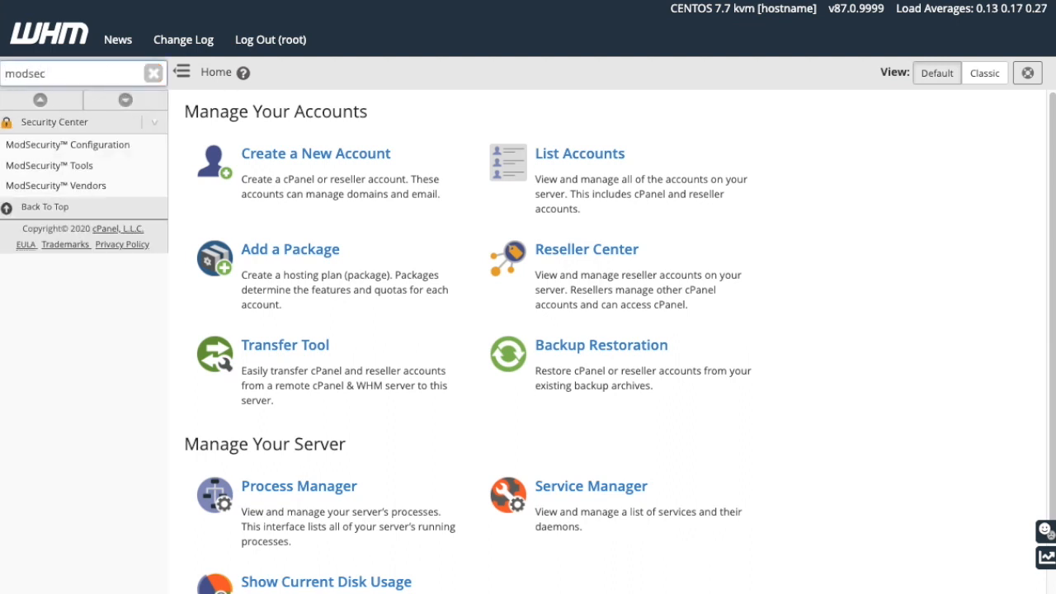
left_click(153, 73)
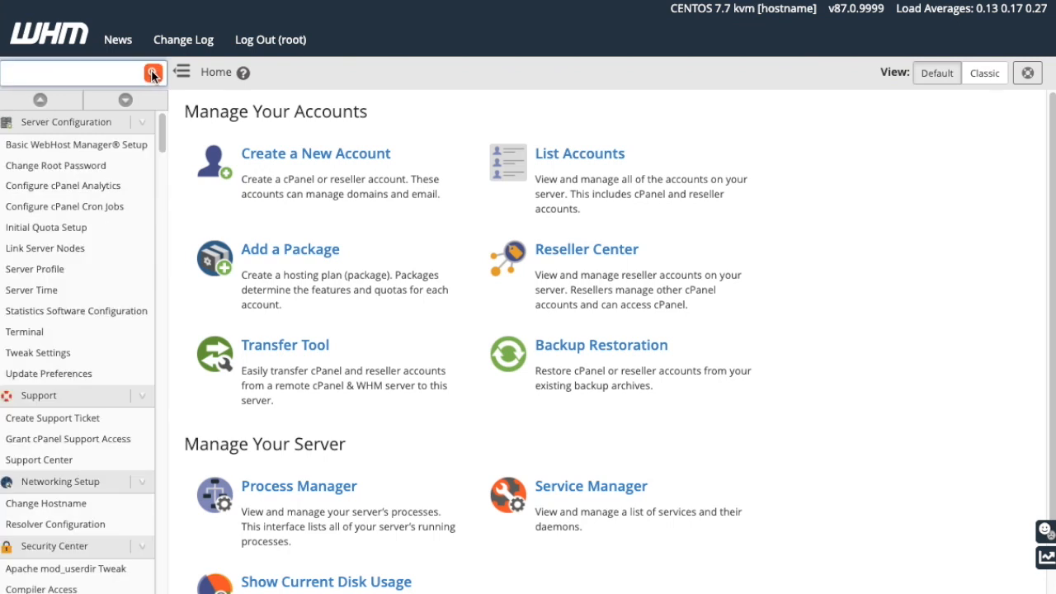
mouse_move(1036, 534)
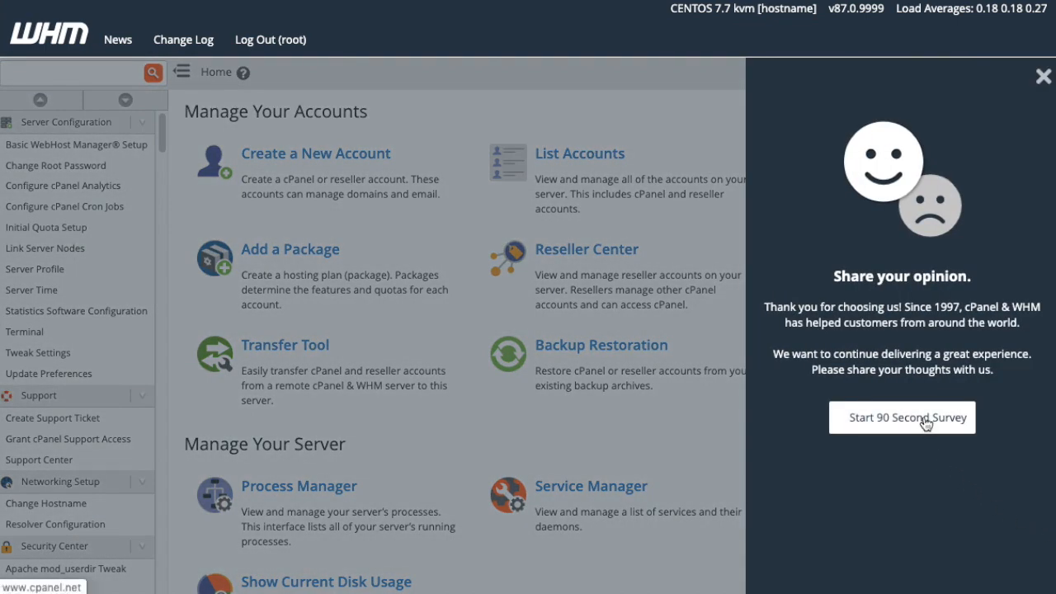
- Start the 90-second survey, close its panel, then open Interface Analytics settings
left_click(1044, 75)
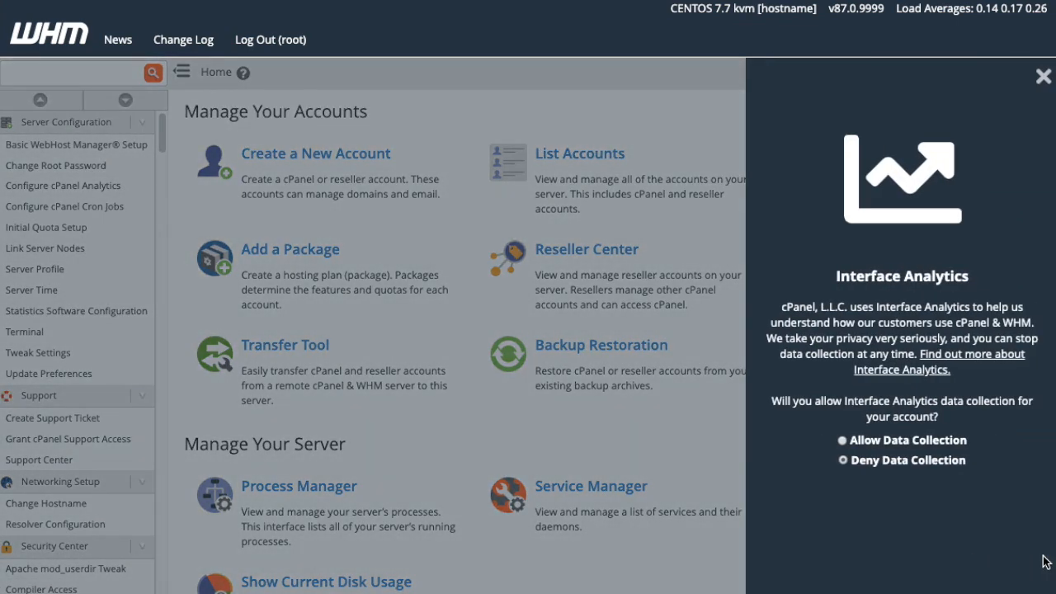
left_click(1043, 76)
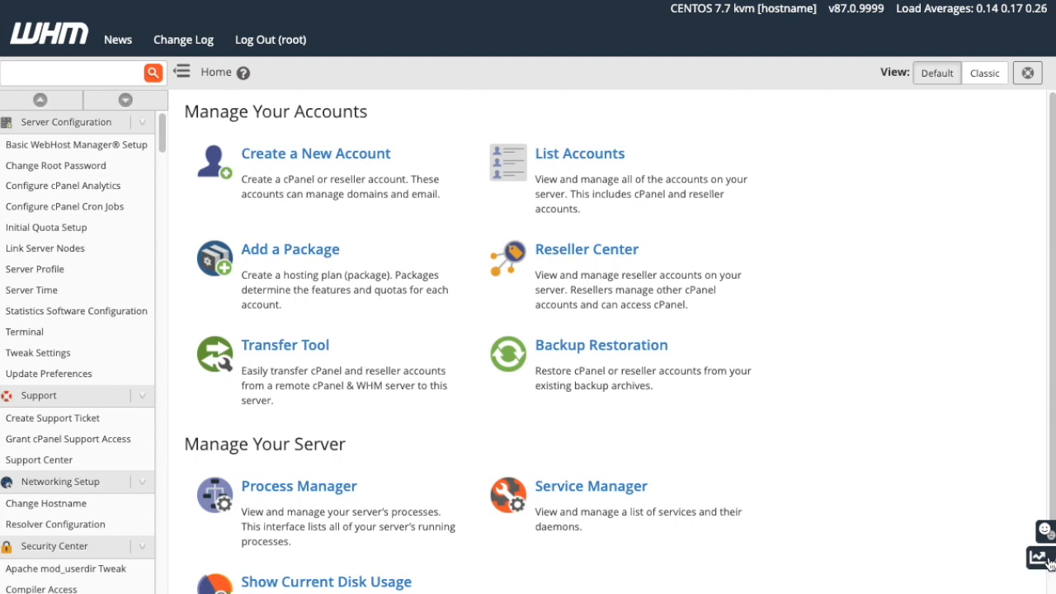
left_click(1040, 558)
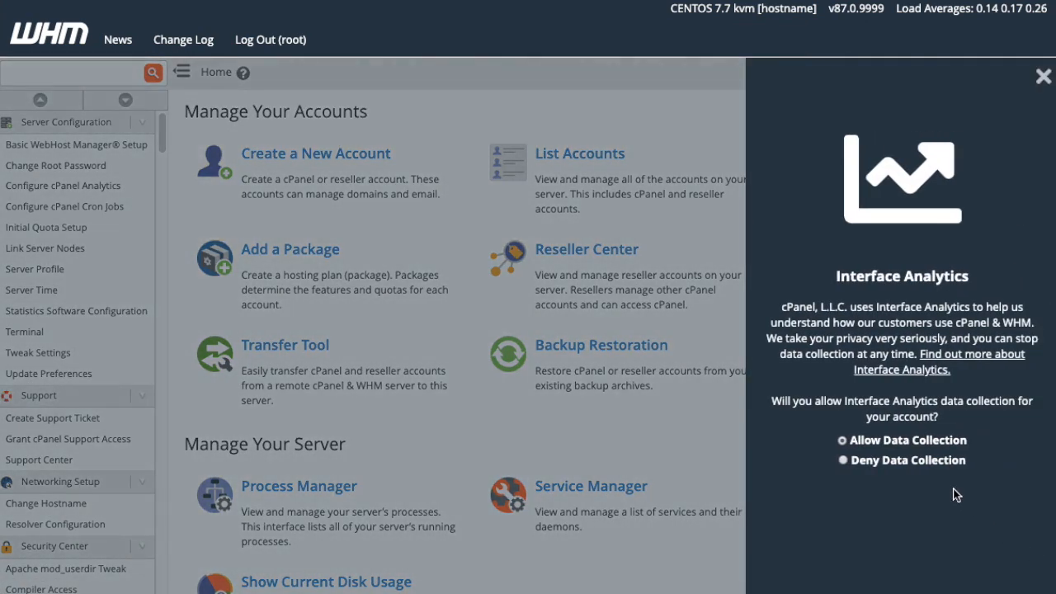